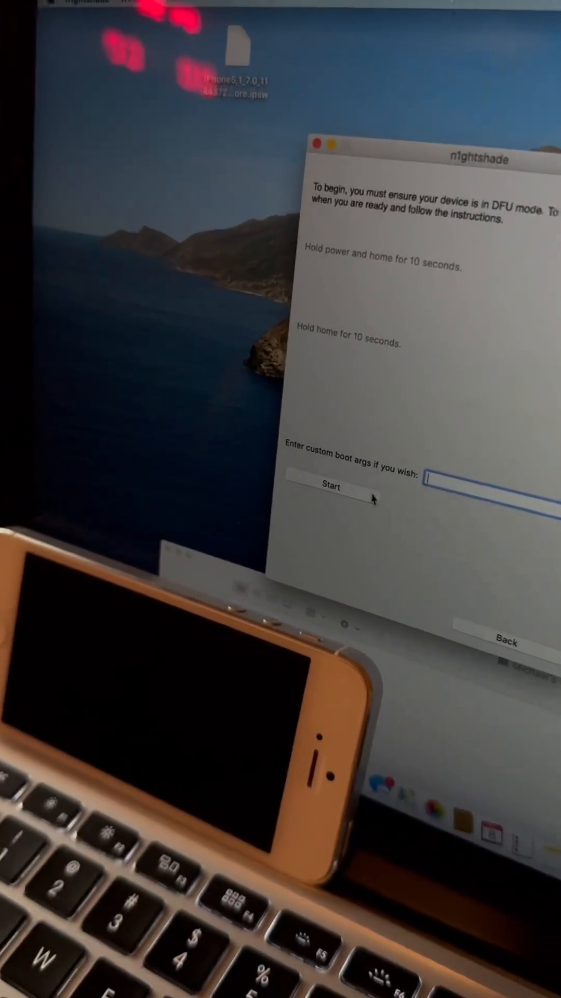
- Start the DFU boot of the iPhone 5 with the boot args field left empty
click(331, 487)
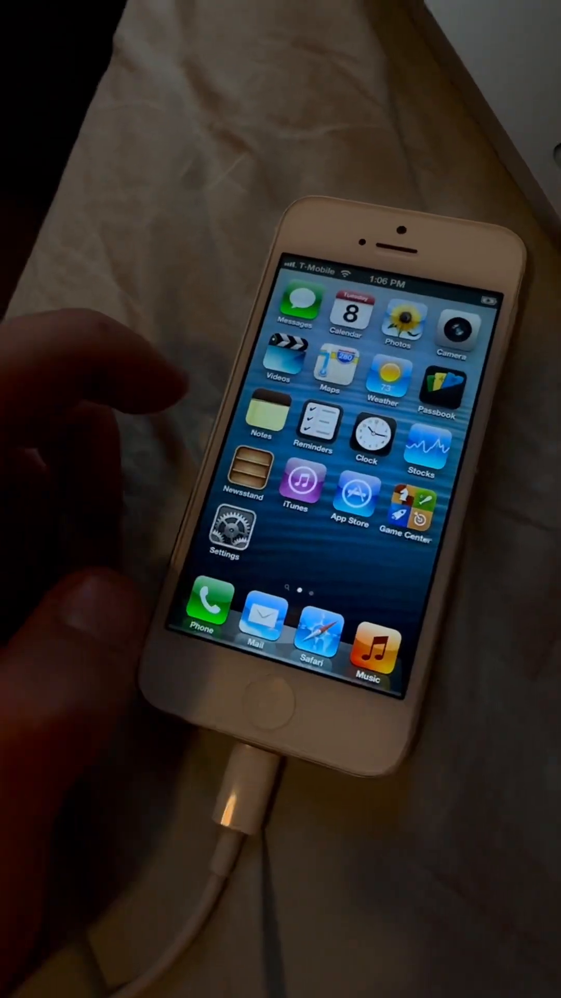
- Swipe to the second home-screen page showing the n1ghtshade icon beside the Utilities folder
scroll(left, 3)
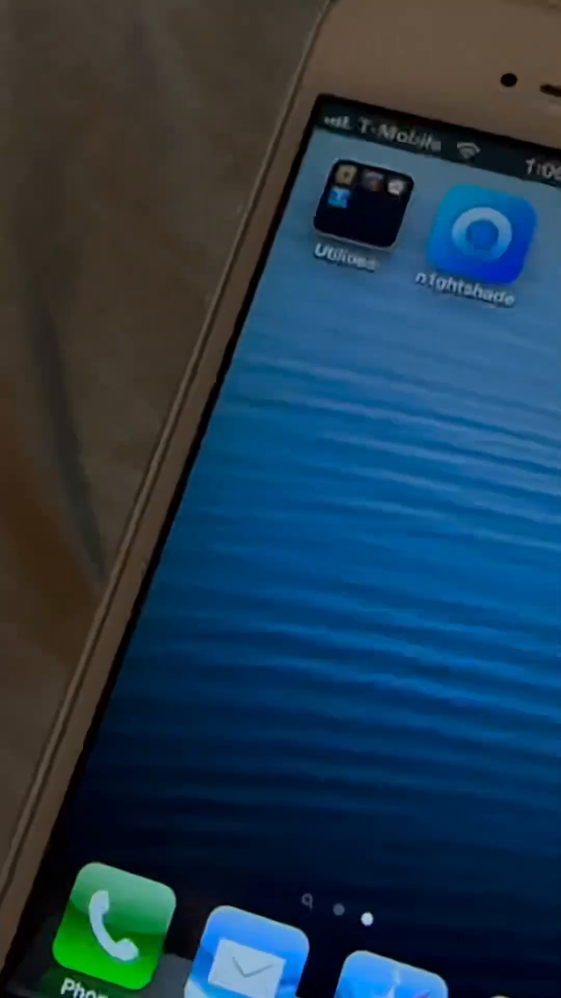